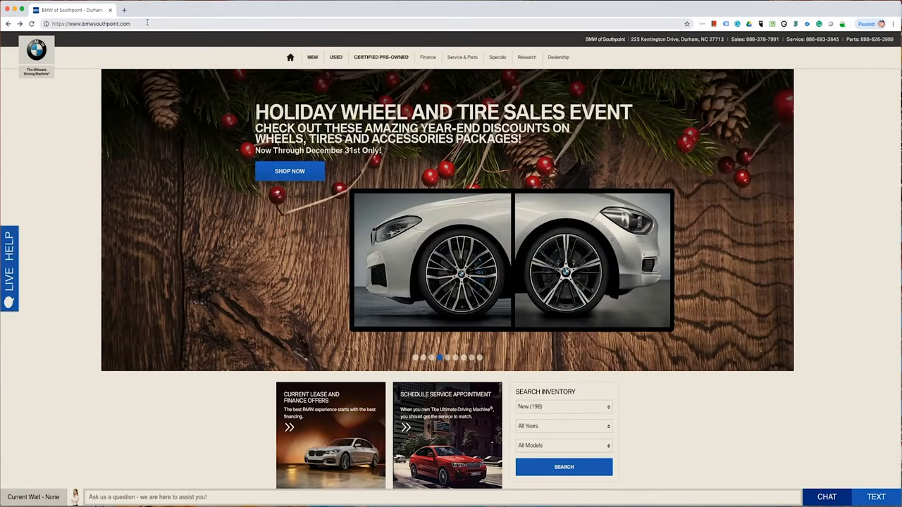
Reach the Schedule Service page via Service & Parts > BMW - Schedule Service.
left_click(90, 23)
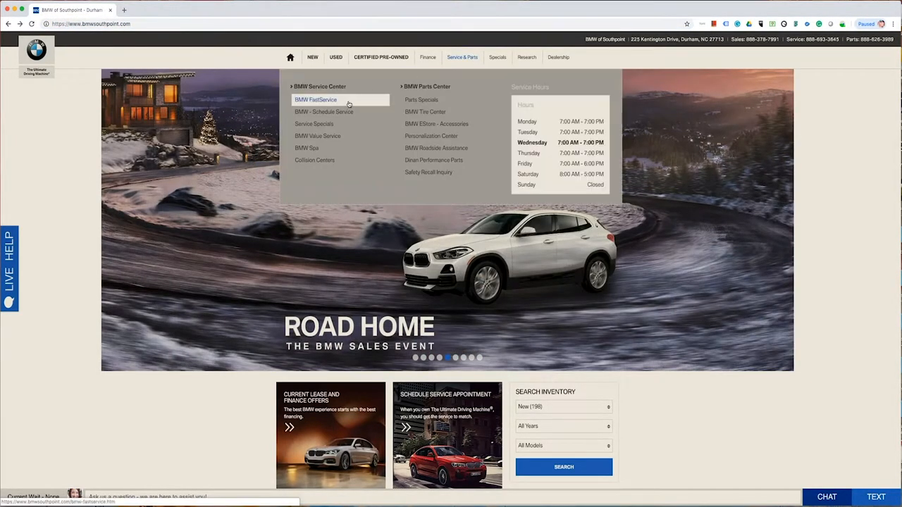
left_click(324, 111)
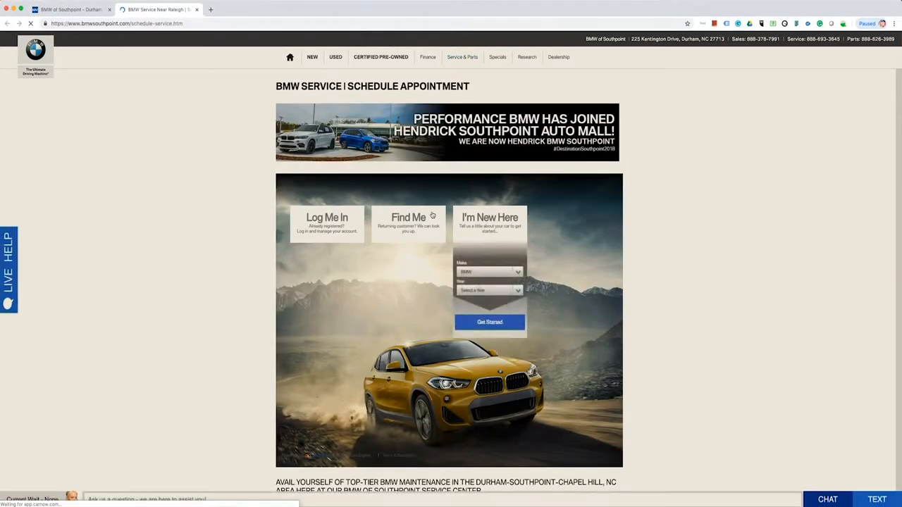
After previewing Log Me In and Find Me, begin as I'm New Here with a 2018 BMW and Get Started.
left_click(327, 223)
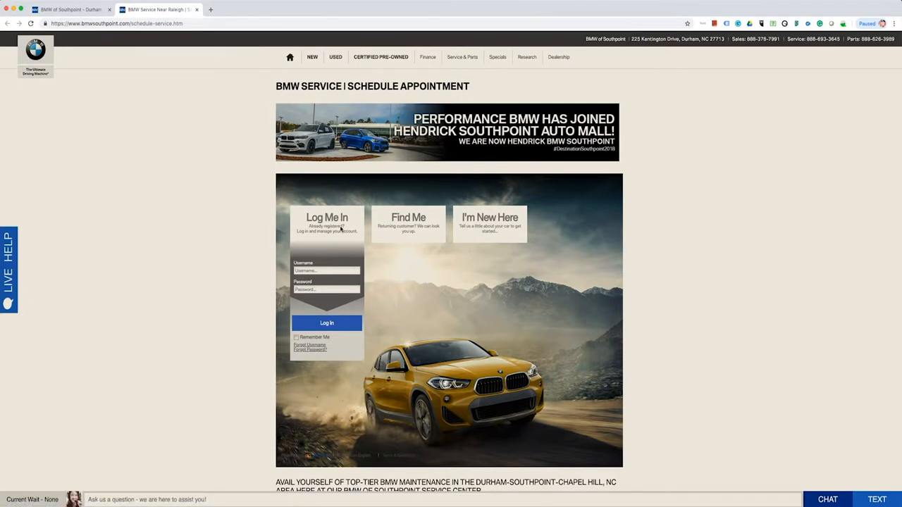
left_click(409, 217)
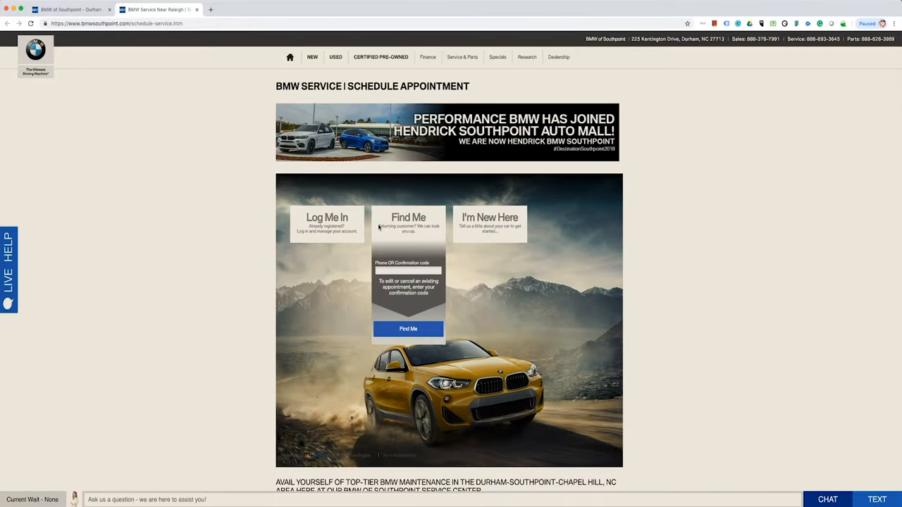
left_click(491, 218)
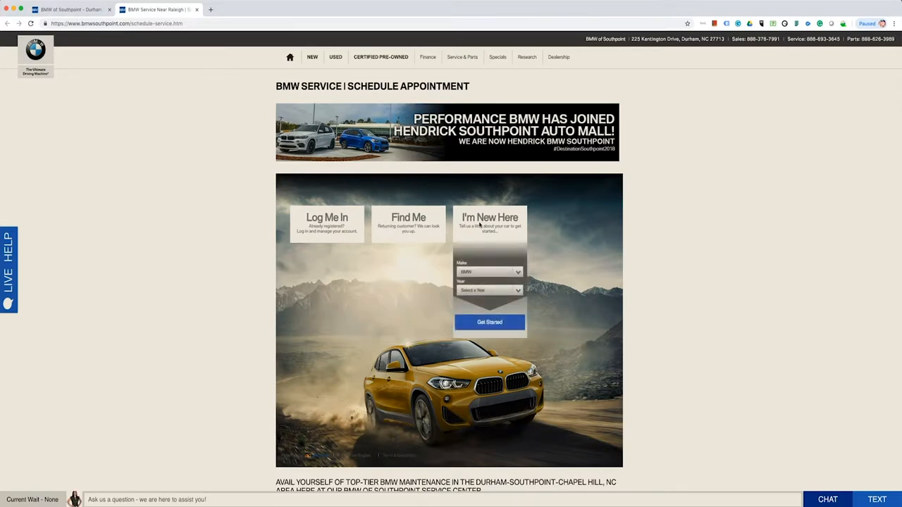
left_click(489, 291)
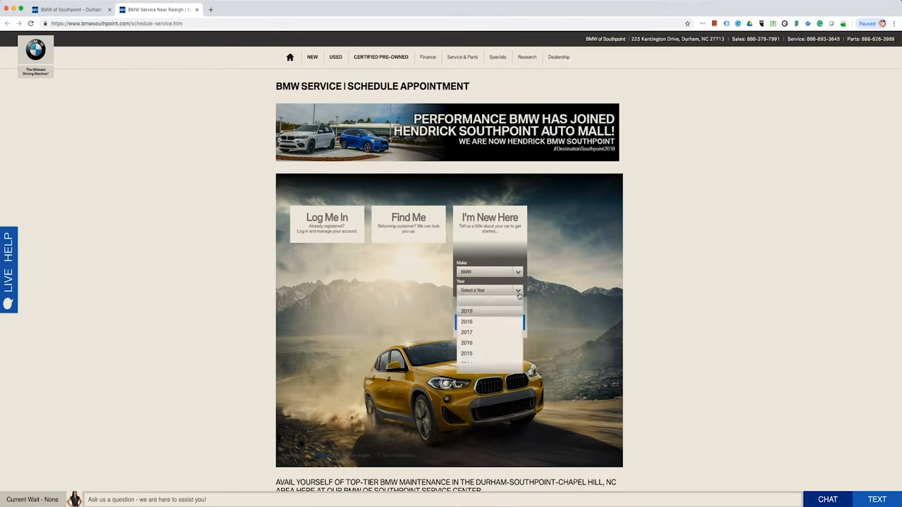
left_click(466, 321)
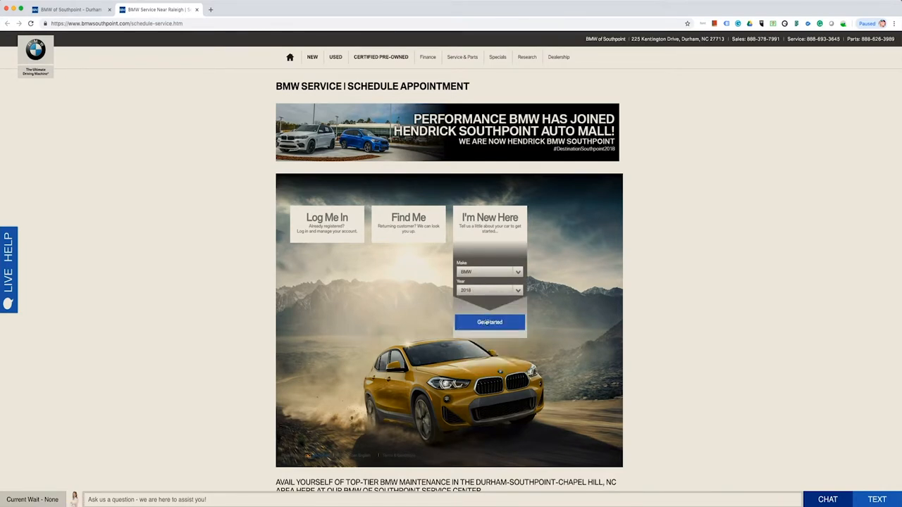
left_click(490, 321)
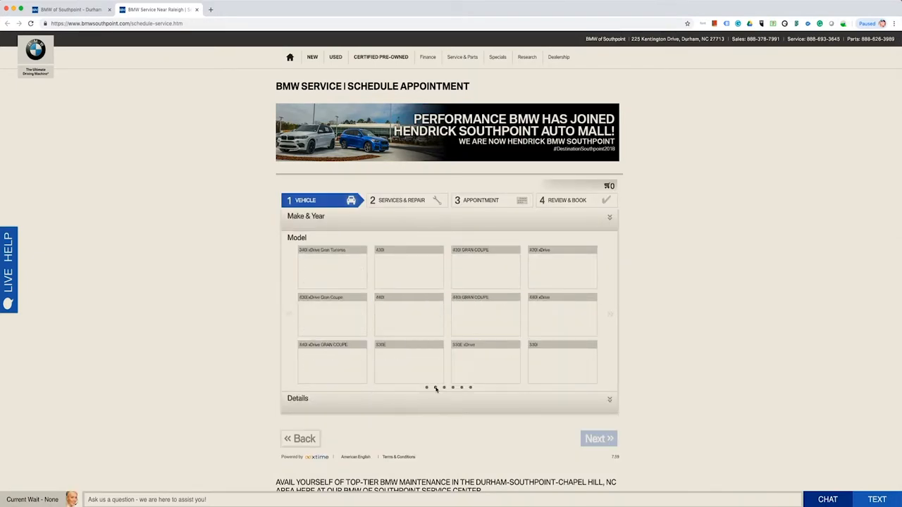
Select the model tile with Vehicle Trim 'I Don't Know' and continue to services.
left_click(462, 386)
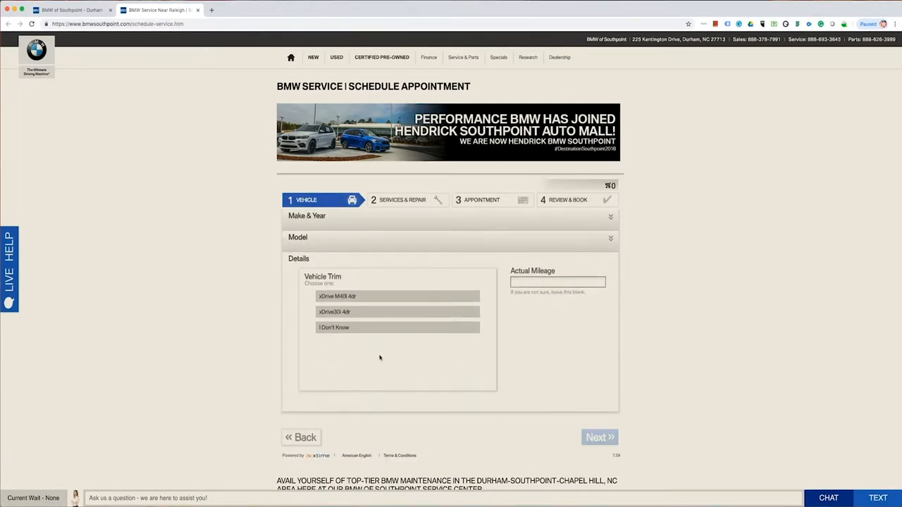
left_click(397, 327)
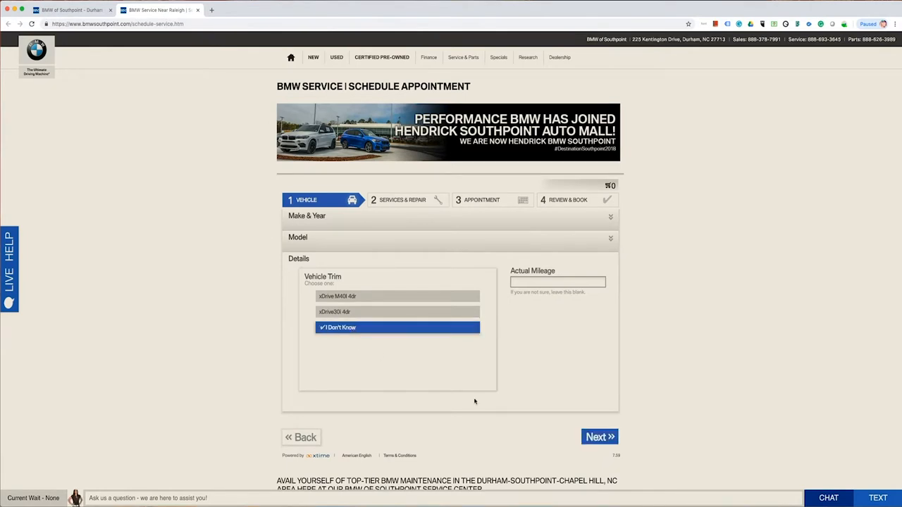
left_click(599, 437)
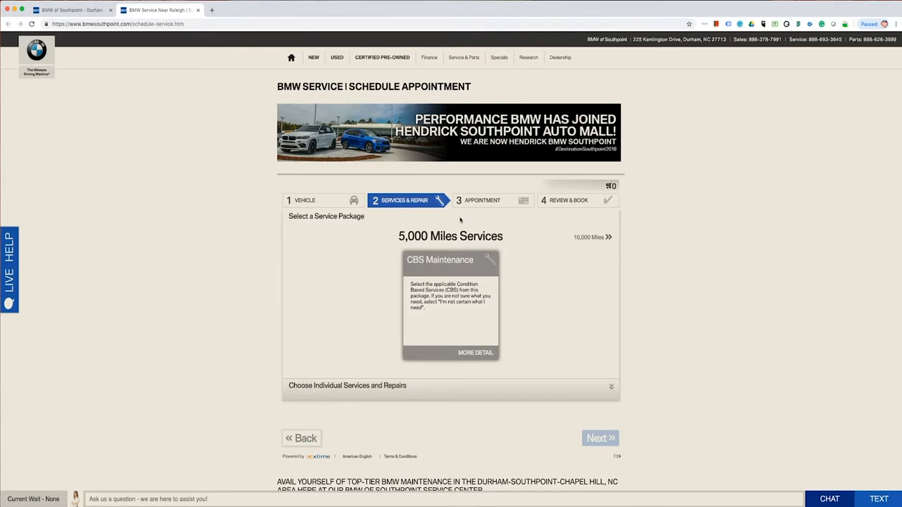
mouse_move(609, 391)
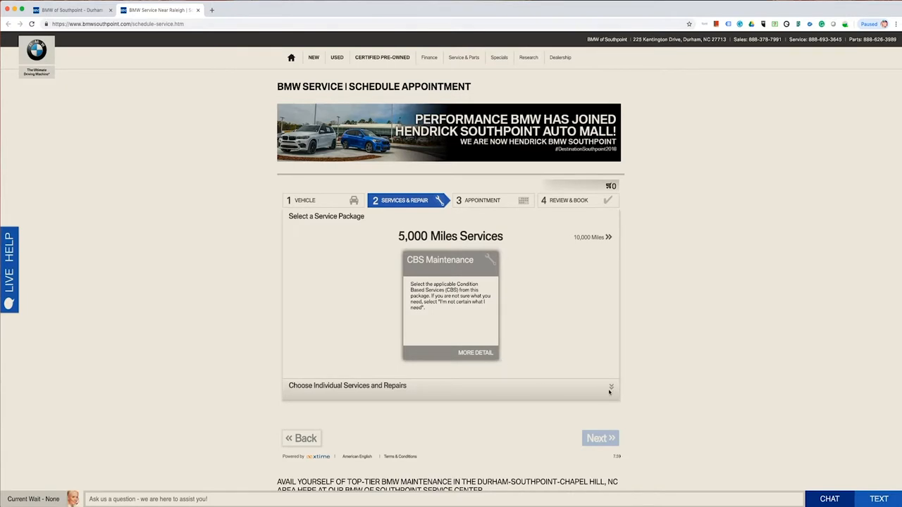
Under Choose Individual Services and Repairs, add CBS - Engine Oil and continue to the appointment step.
left_click(612, 389)
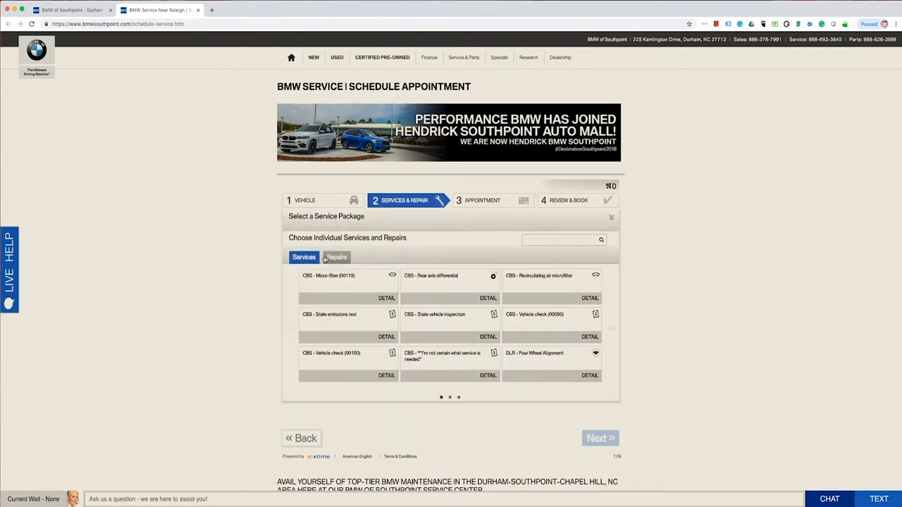
left_click(336, 257)
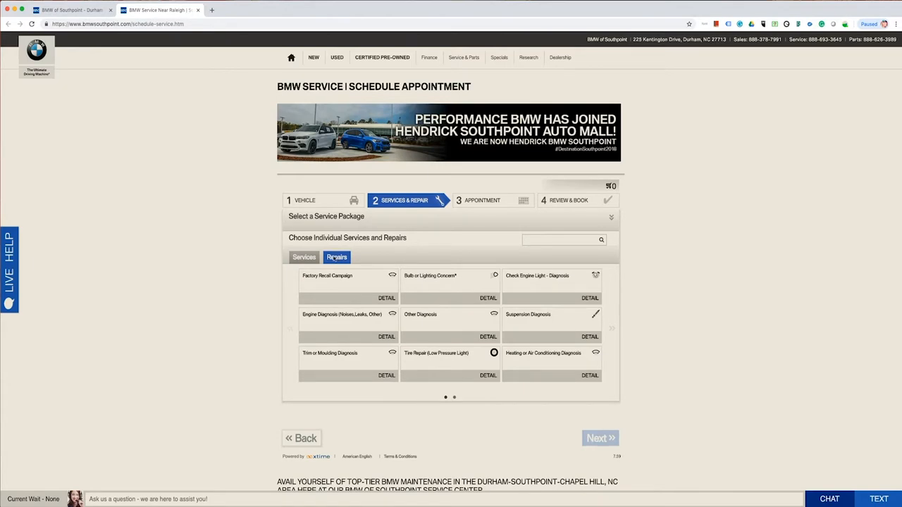
left_click(305, 257)
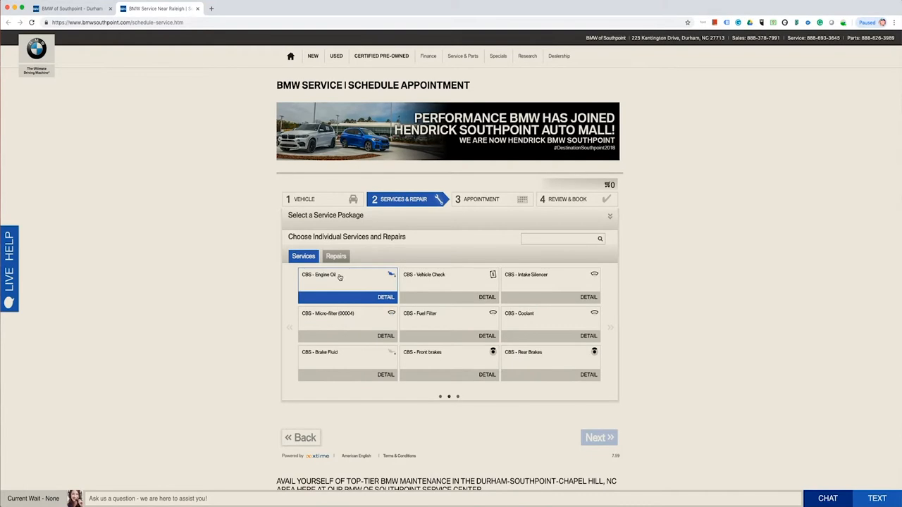
left_click(324, 275)
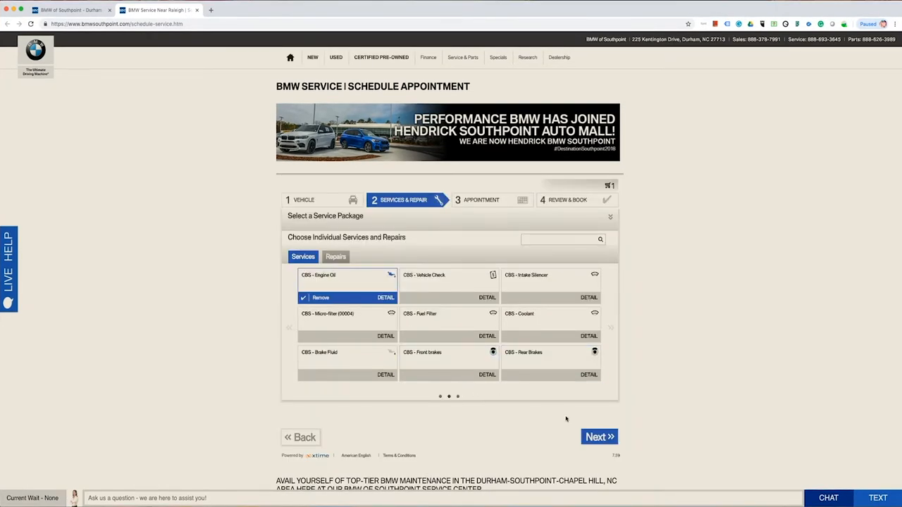
left_click(599, 437)
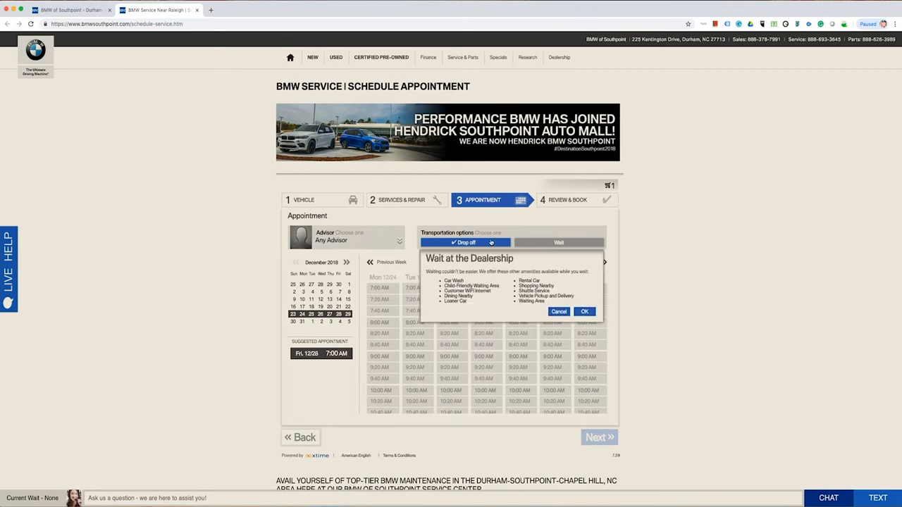
Keep Drop off, choose the Fri 7:00 AM slot and continue to the review contact form.
left_click(585, 312)
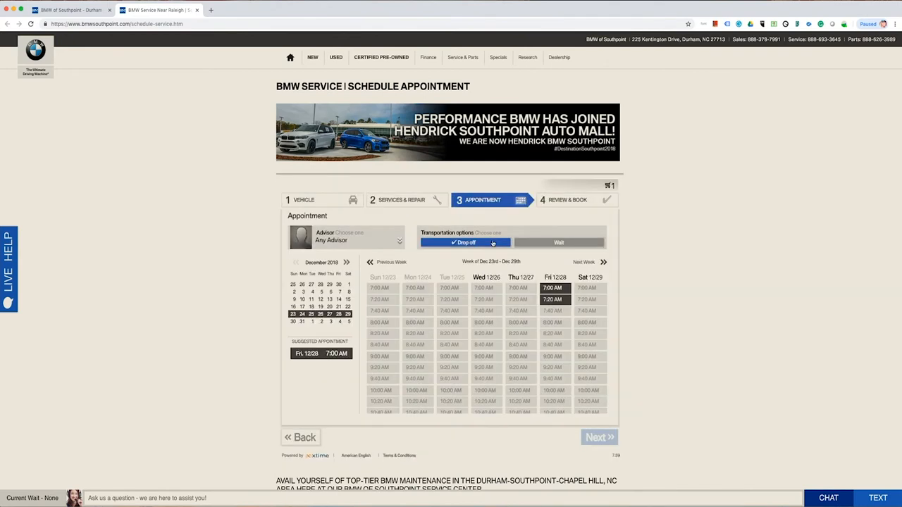
left_click(553, 288)
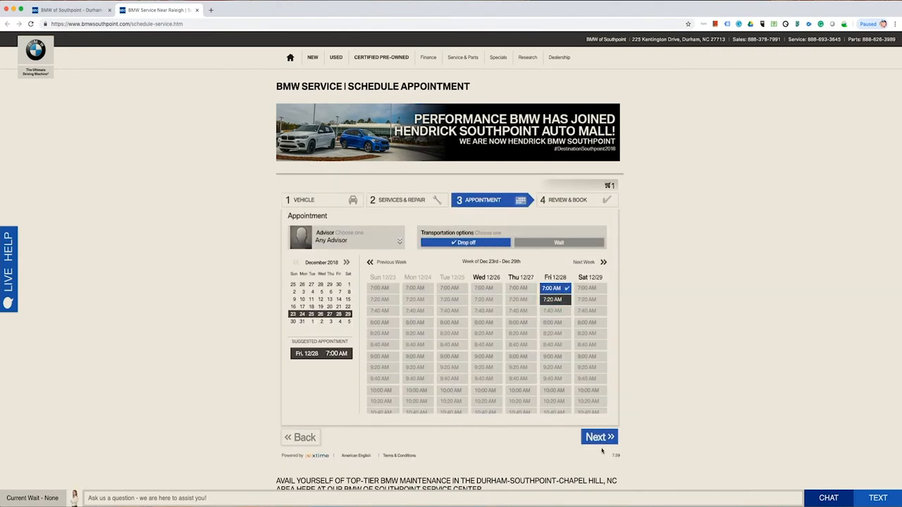
left_click(597, 437)
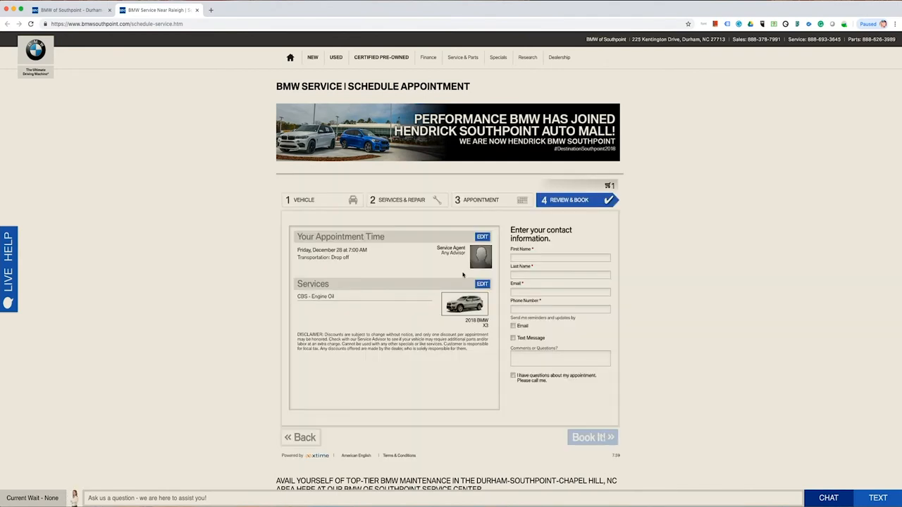